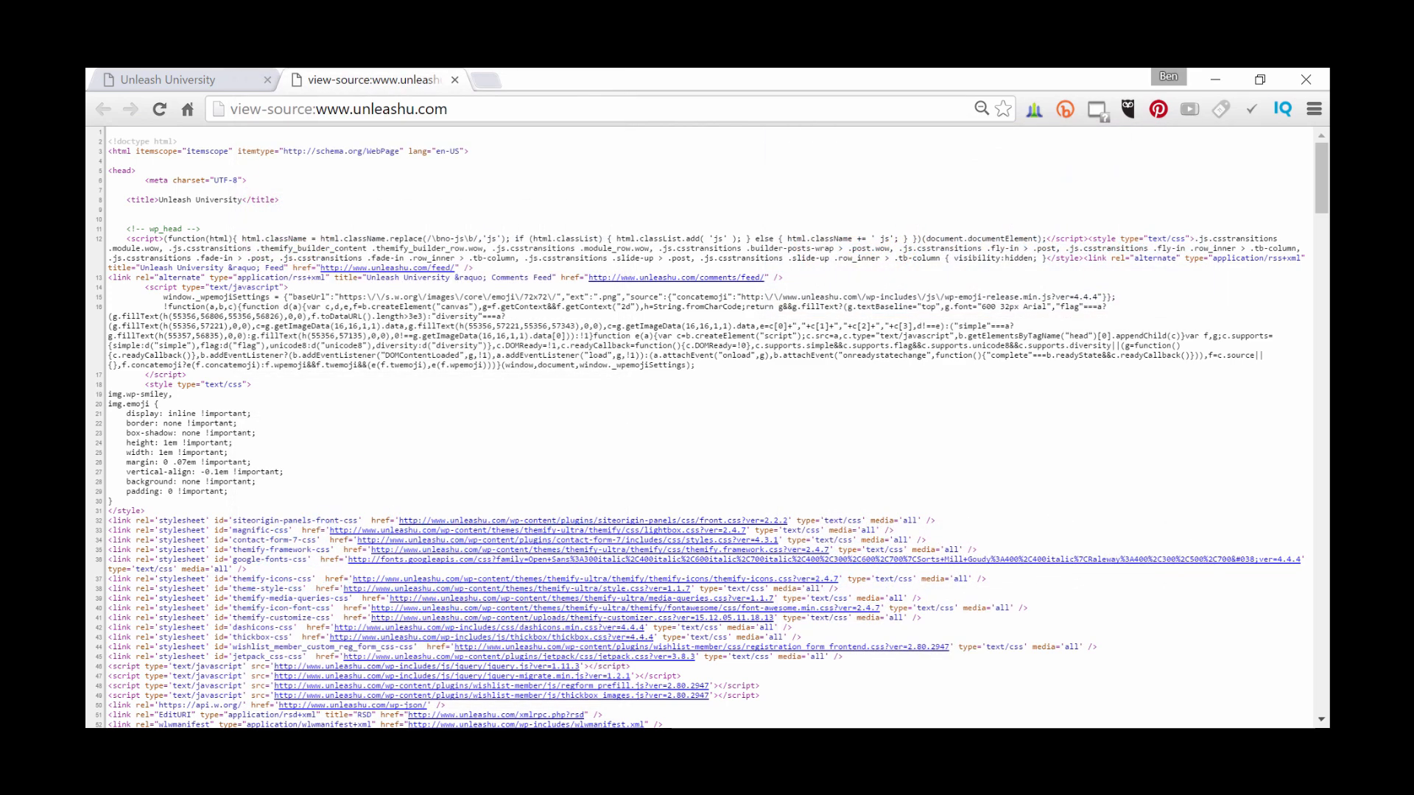
click(167, 79)
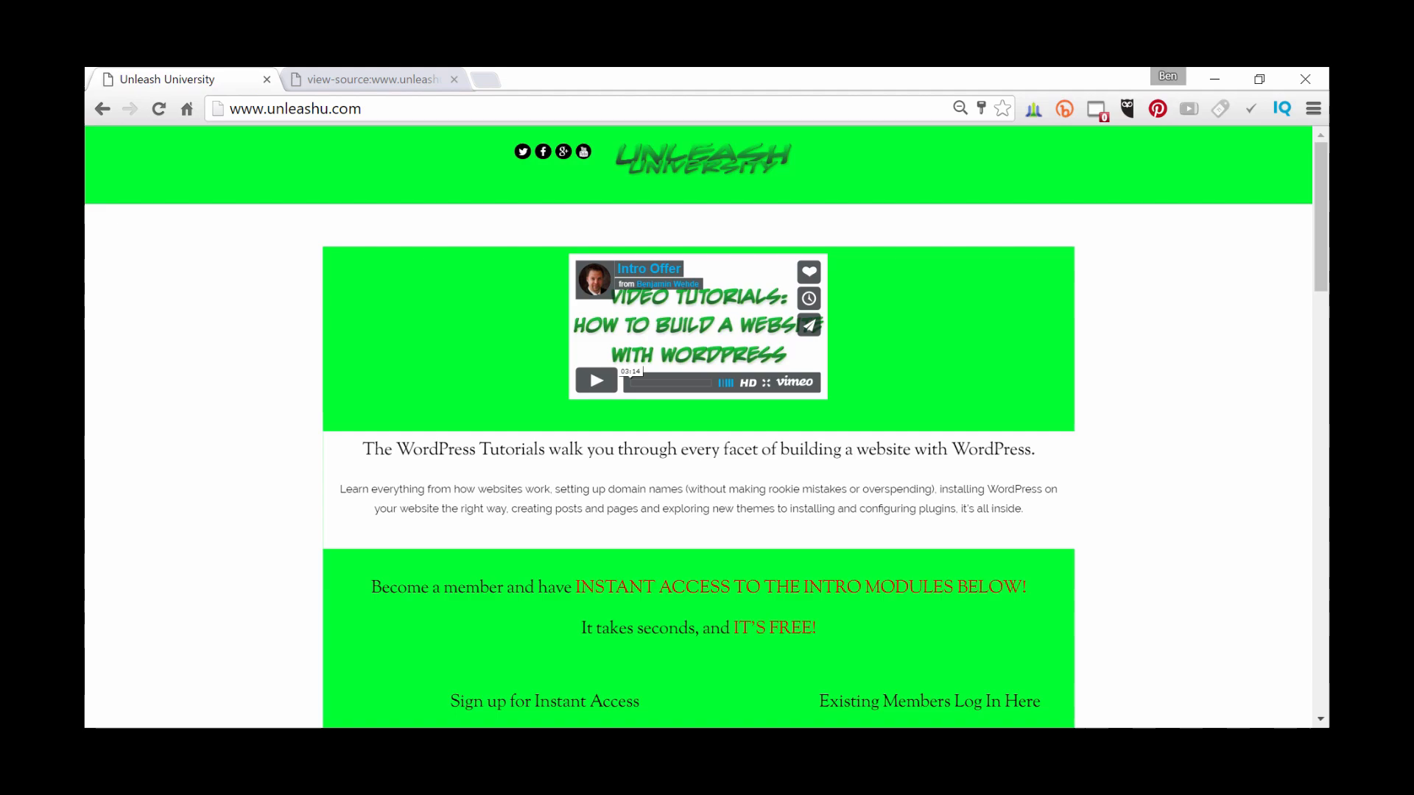
click(372, 80)
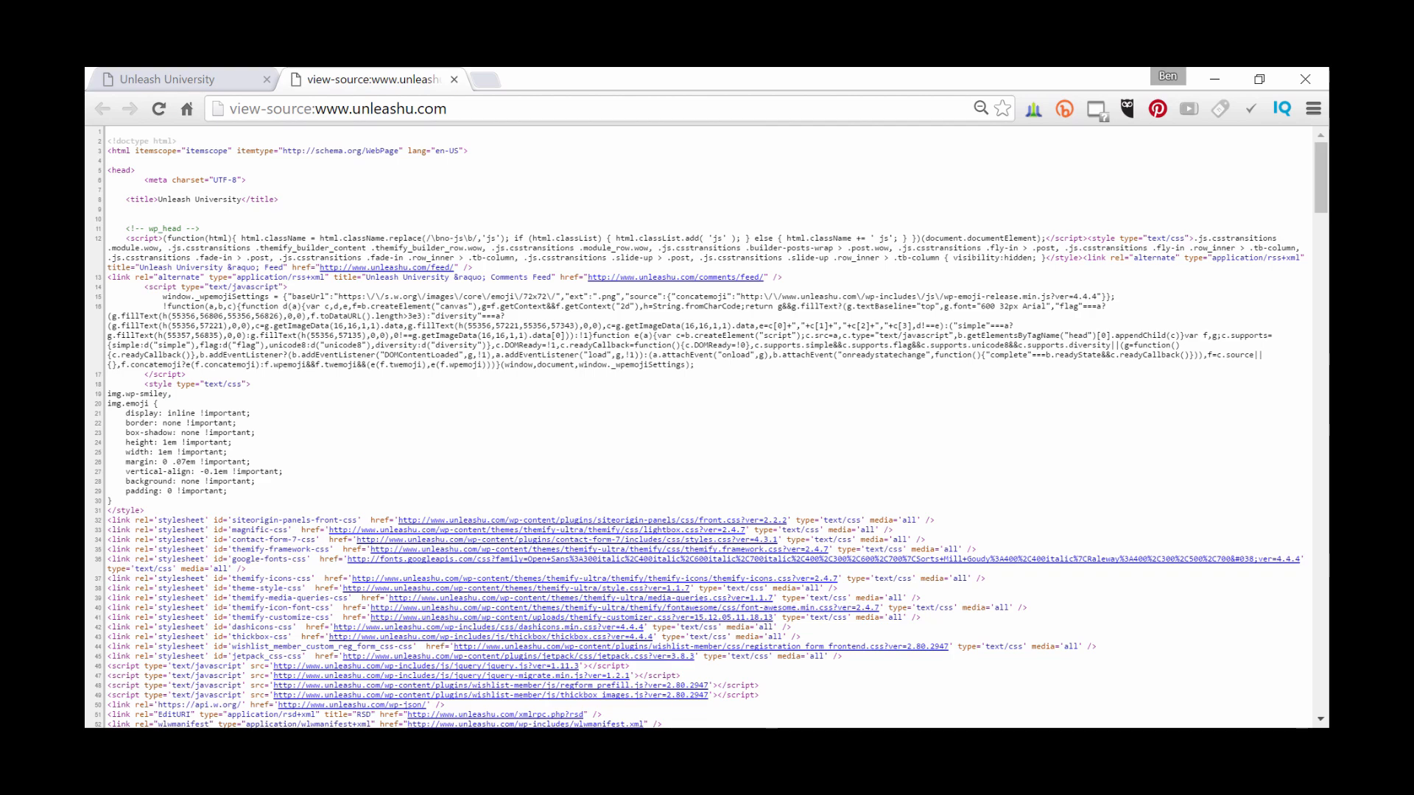